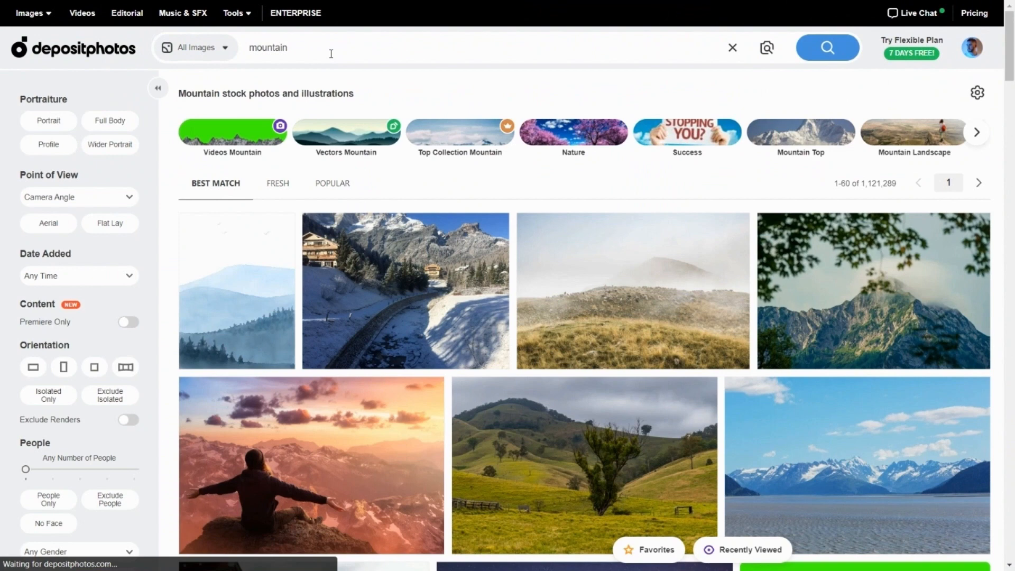
Preview the sunset mountain photo, then narrow the mountain search to vector results
{"action": "left_click", "coordinate": [310, 466]}
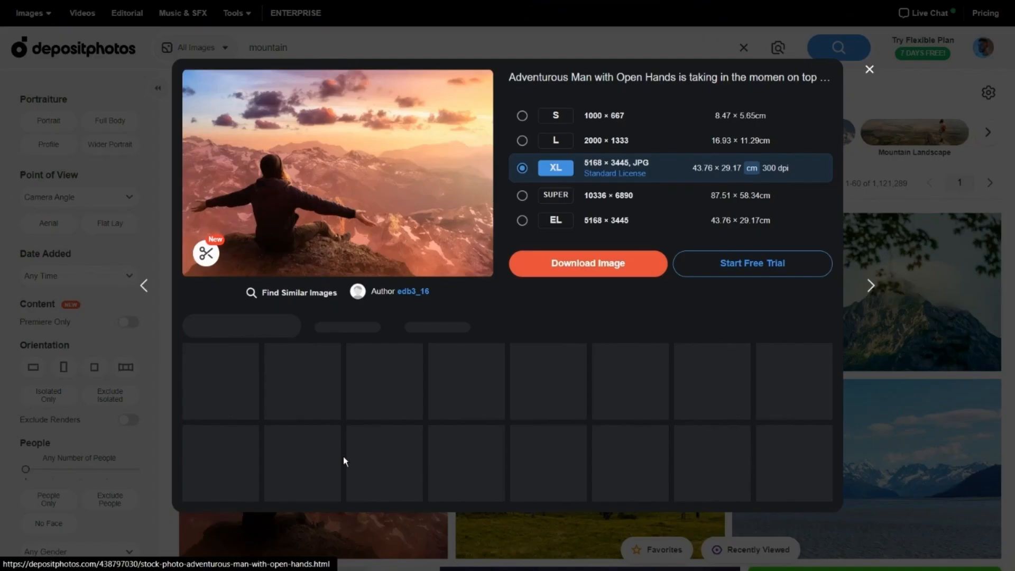
{"action": "left_click", "coordinate": [241, 326]}
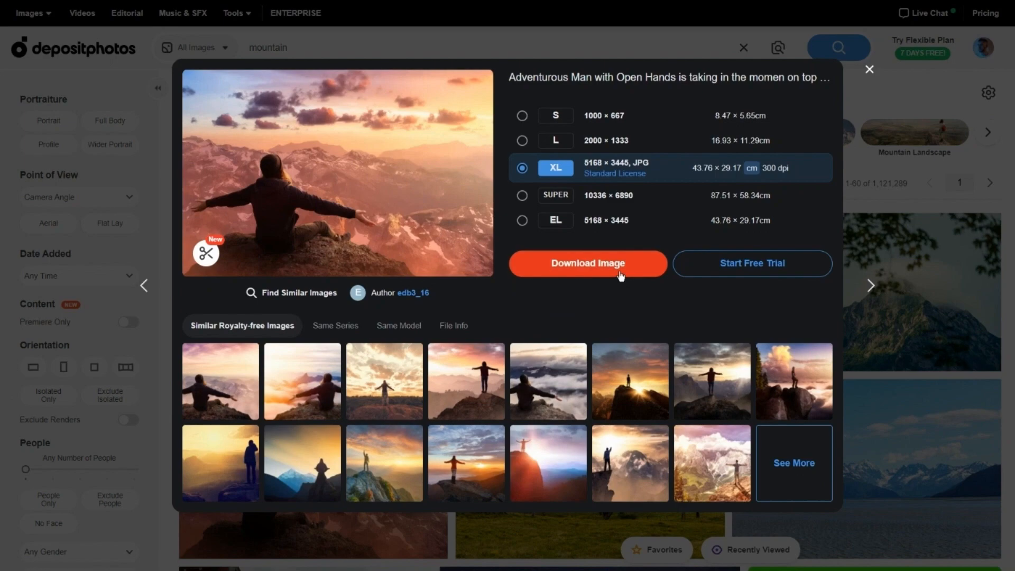
{"action": "left_click", "coordinate": [195, 48]}
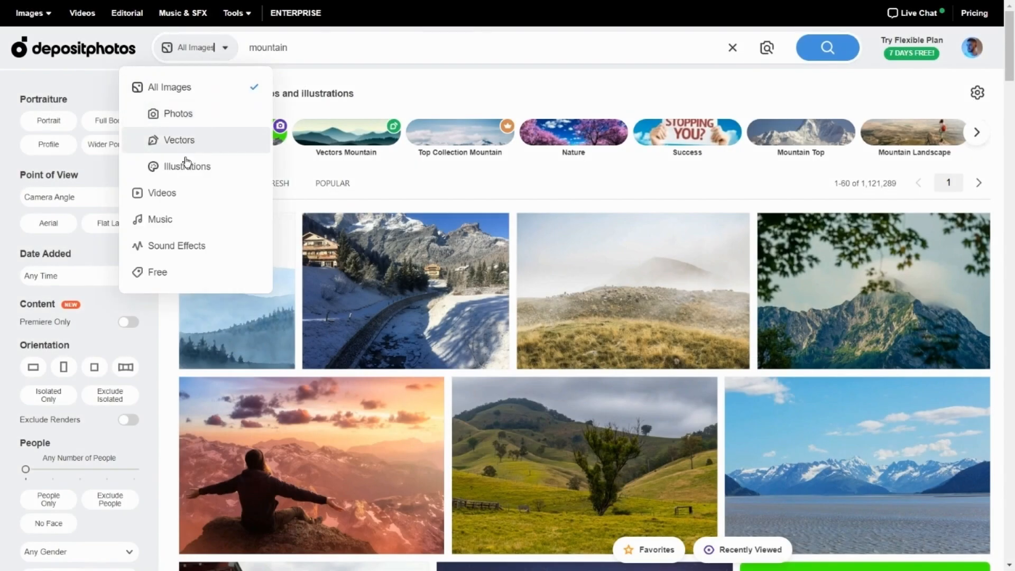
{"action": "left_click", "coordinate": [179, 139]}
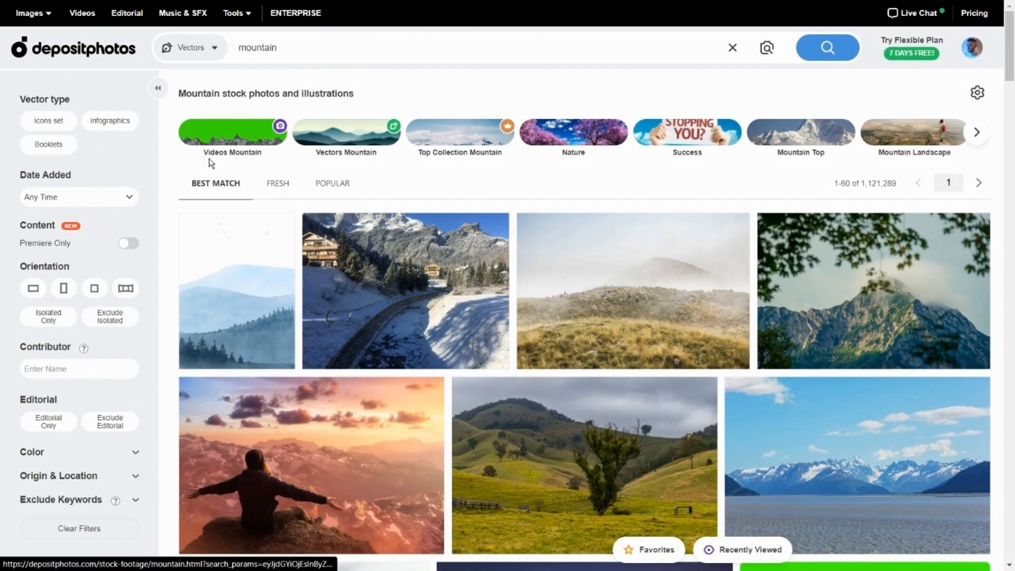
{"action": "left_click", "coordinate": [344, 131]}
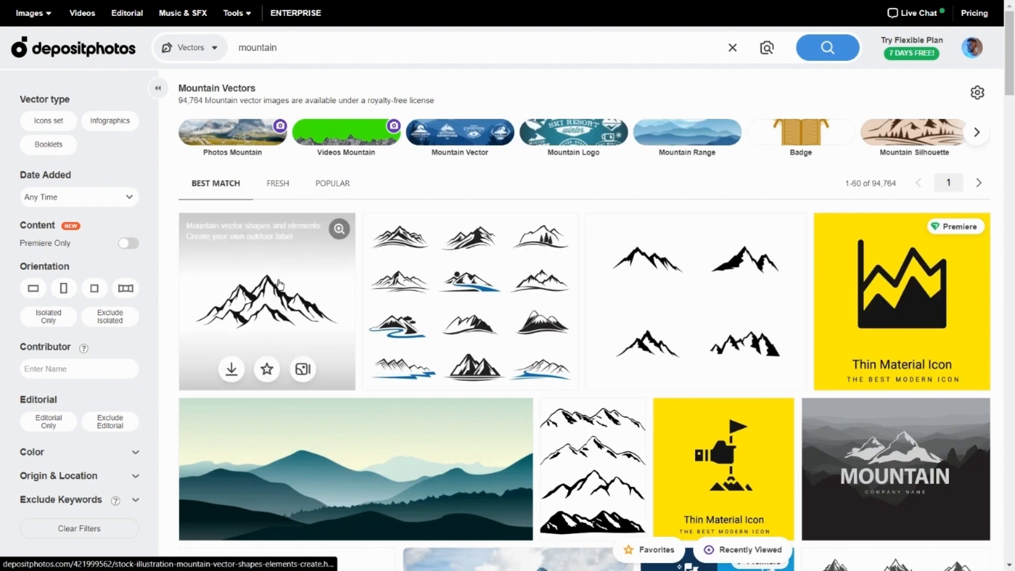
Browse the mountain results as videos and free content, previewing a free mountain landscape photo
{"action": "left_click", "coordinate": [267, 301]}
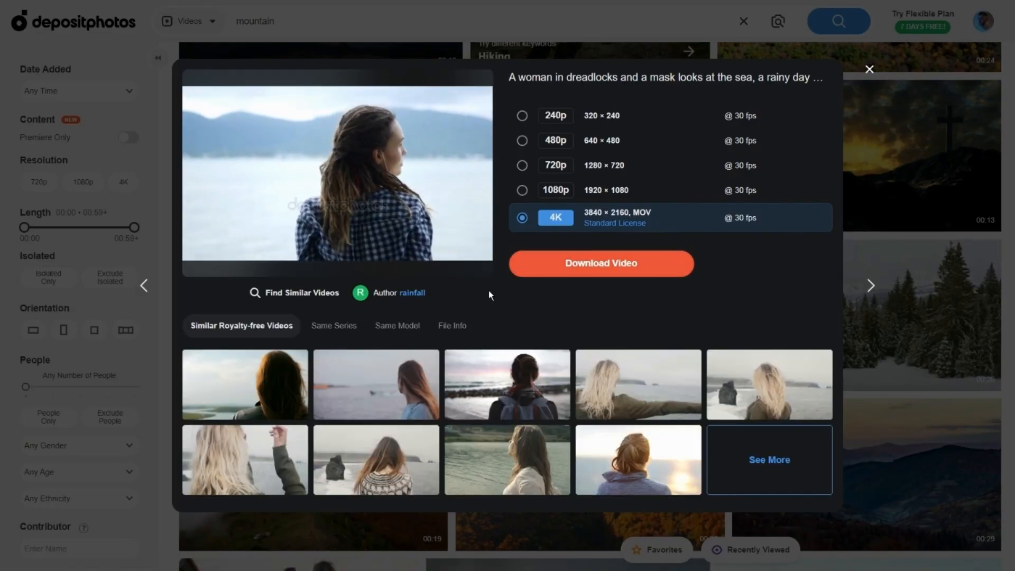
{"action": "left_click", "coordinate": [870, 70]}
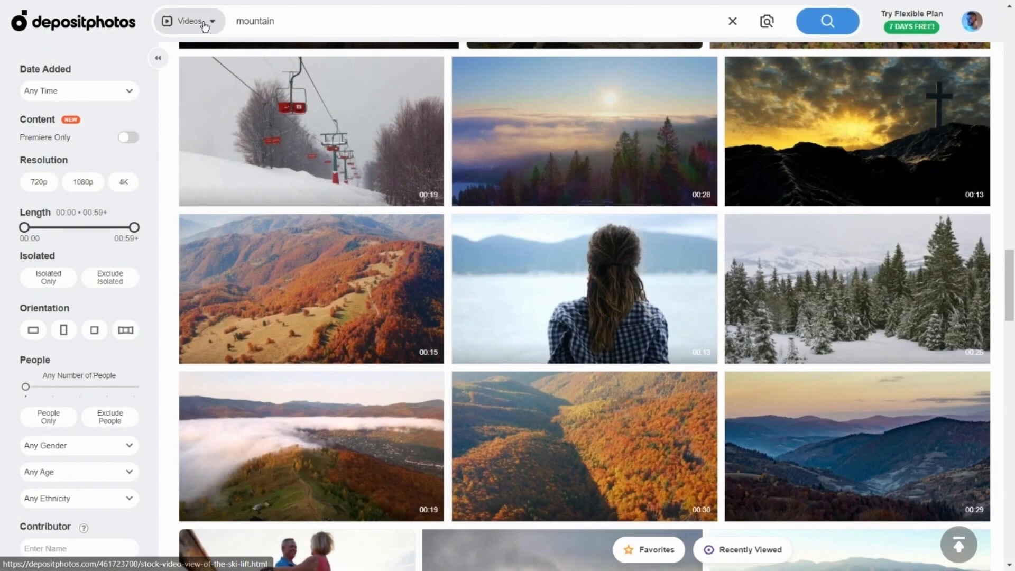
{"action": "left_click", "coordinate": [190, 21]}
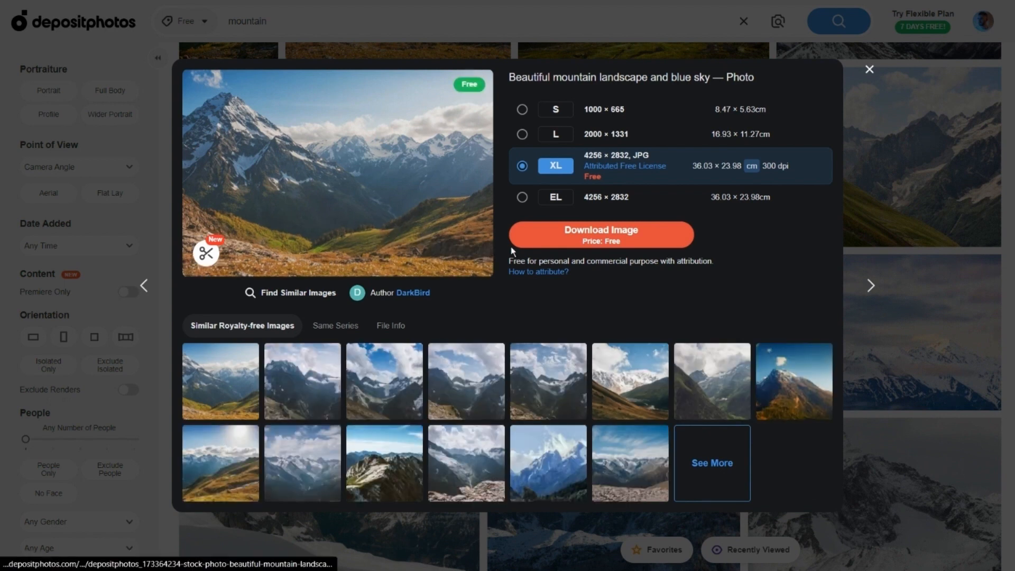
{"action": "left_click", "coordinate": [870, 70]}
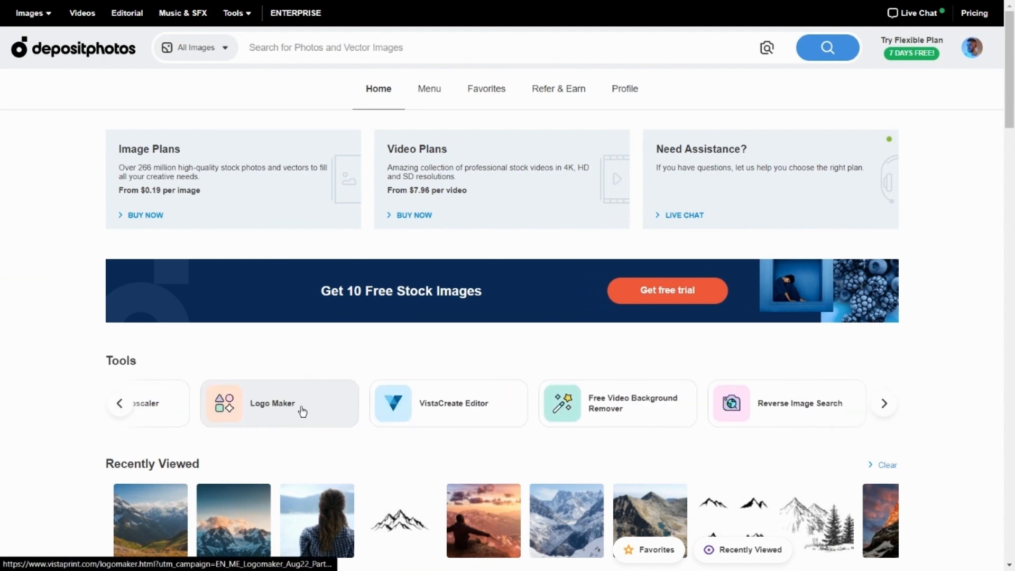
Upload a sample clip to the Free Video Background Remover and view it with the background removed
{"action": "left_click", "coordinate": [883, 403]}
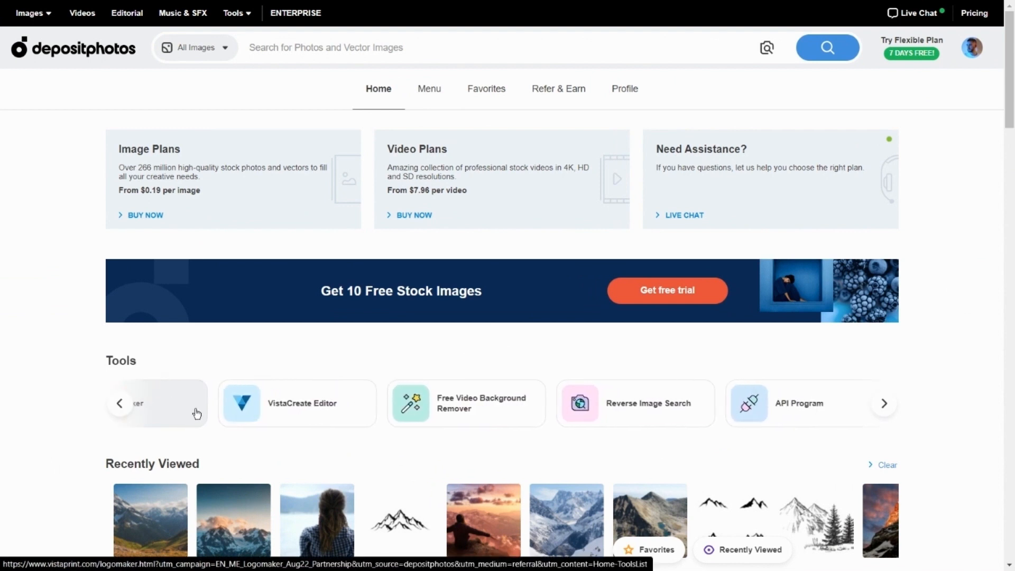
{"action": "left_click", "coordinate": [466, 403]}
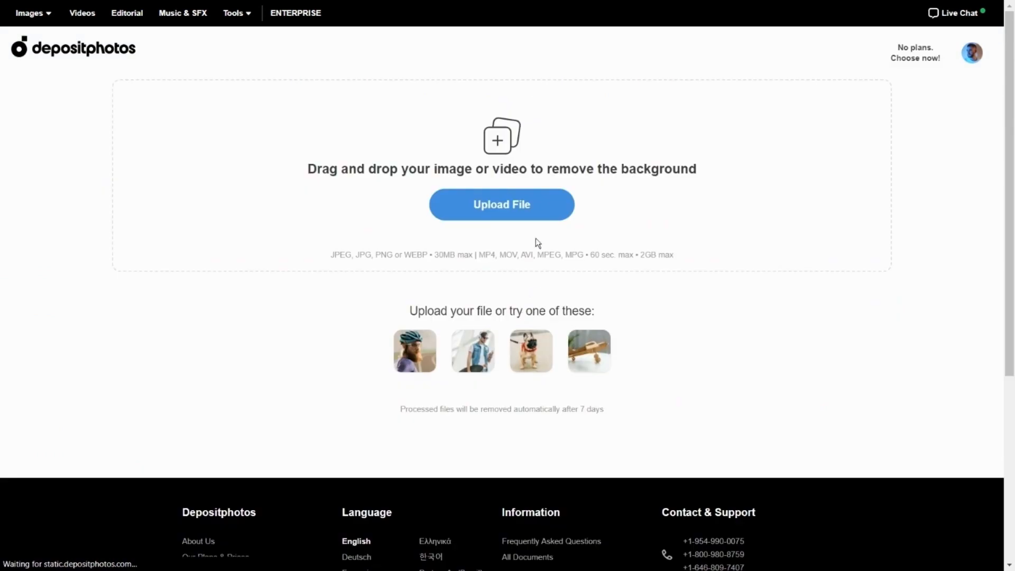
{"action": "left_click", "coordinate": [501, 204]}
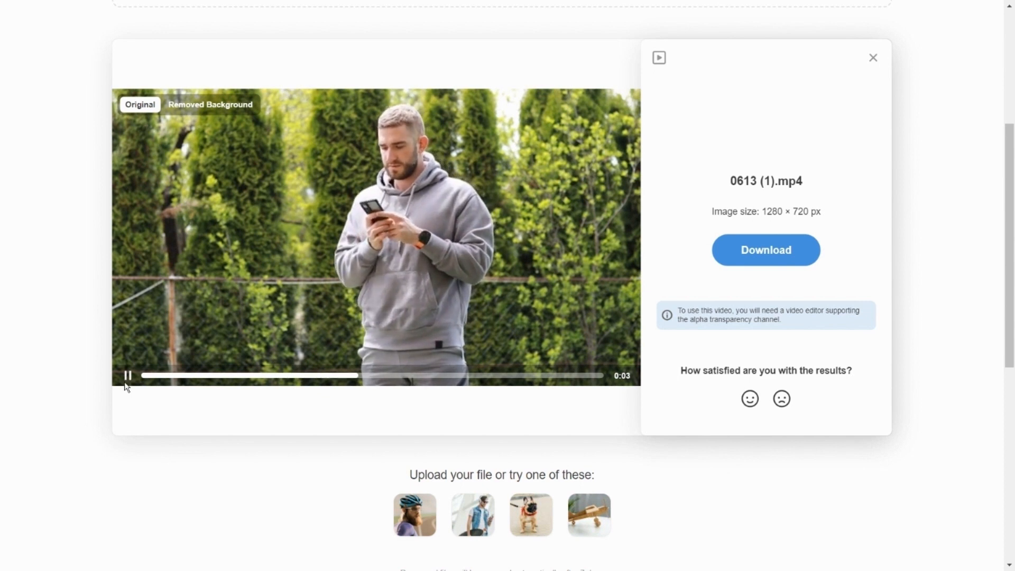
{"action": "left_click", "coordinate": [209, 105]}
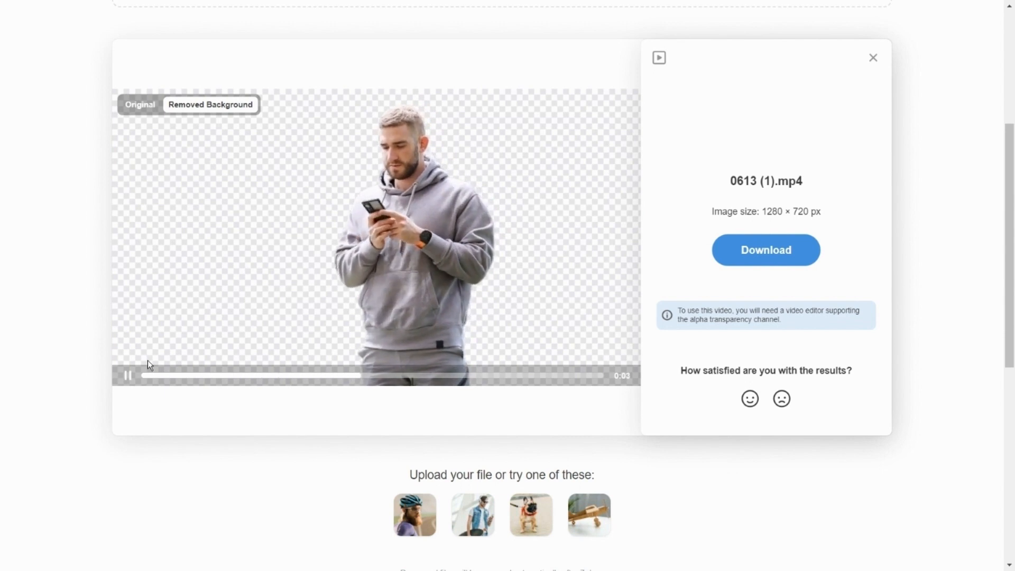
{"action": "left_click", "coordinate": [766, 250]}
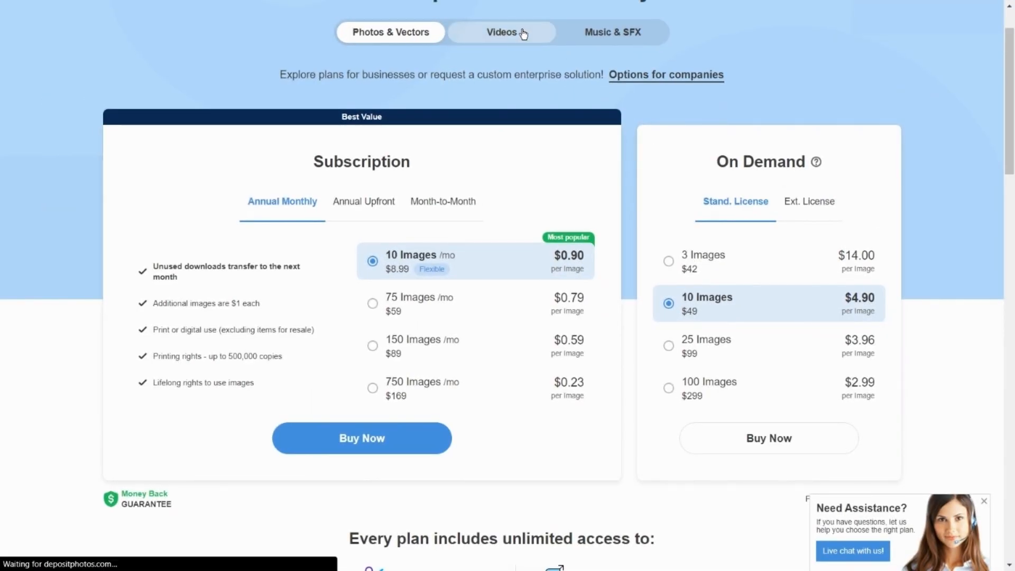
Review the Videos pricing plans, then the Music & SFX plans
{"action": "left_click", "coordinate": [502, 32]}
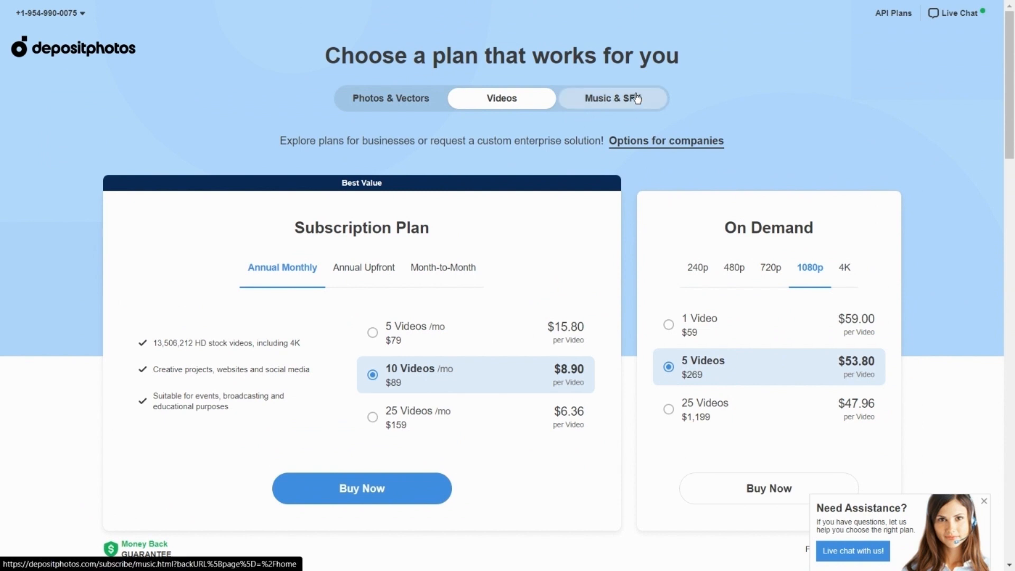
{"action": "left_click", "coordinate": [612, 97]}
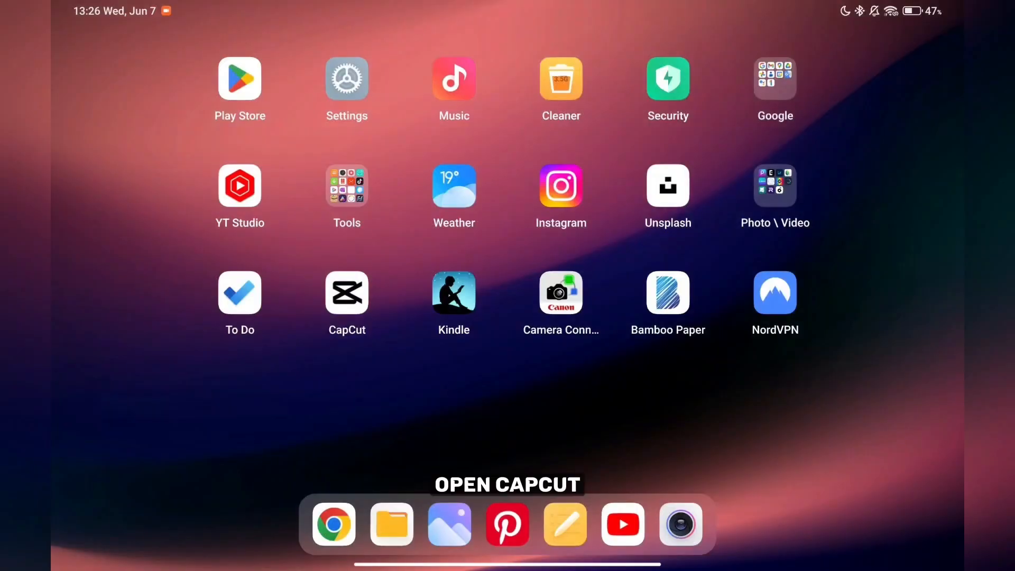
Launch CapCut and add the 4-second waterfall clip to a new project
{"action": "left_click", "coordinate": [347, 293]}
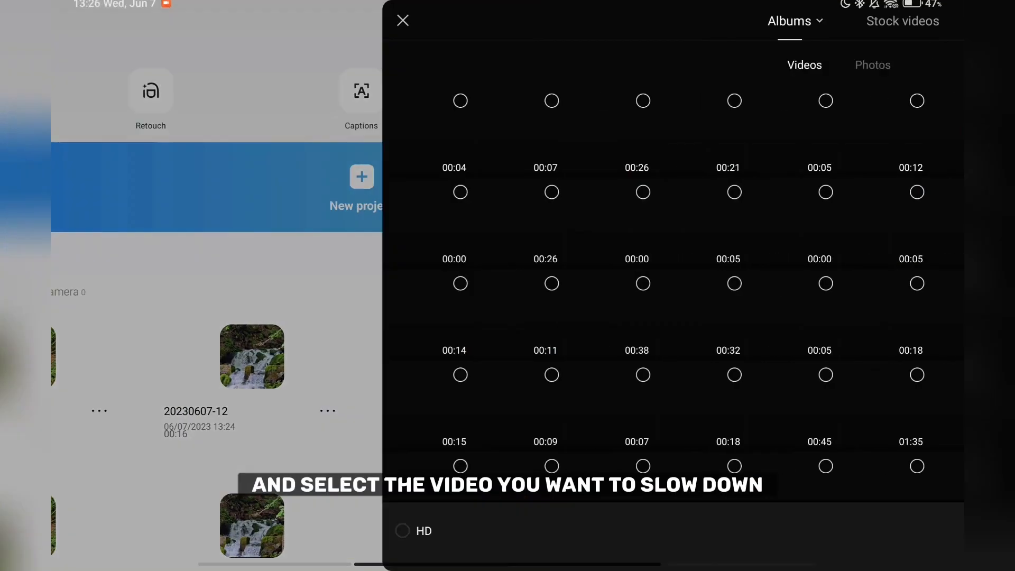
{"action": "left_click", "coordinate": [95, 132]}
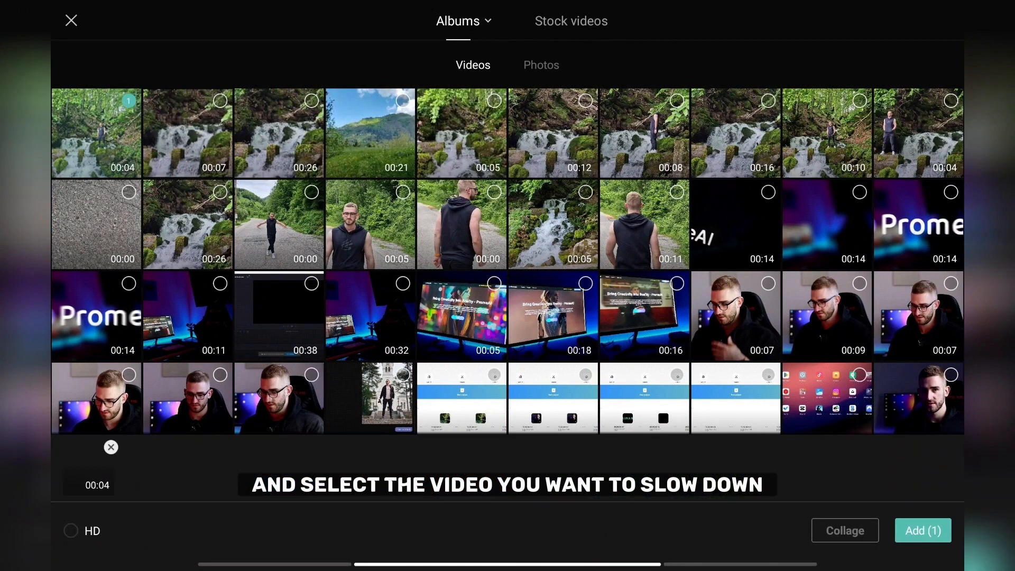
{"action": "left_click", "coordinate": [922, 530]}
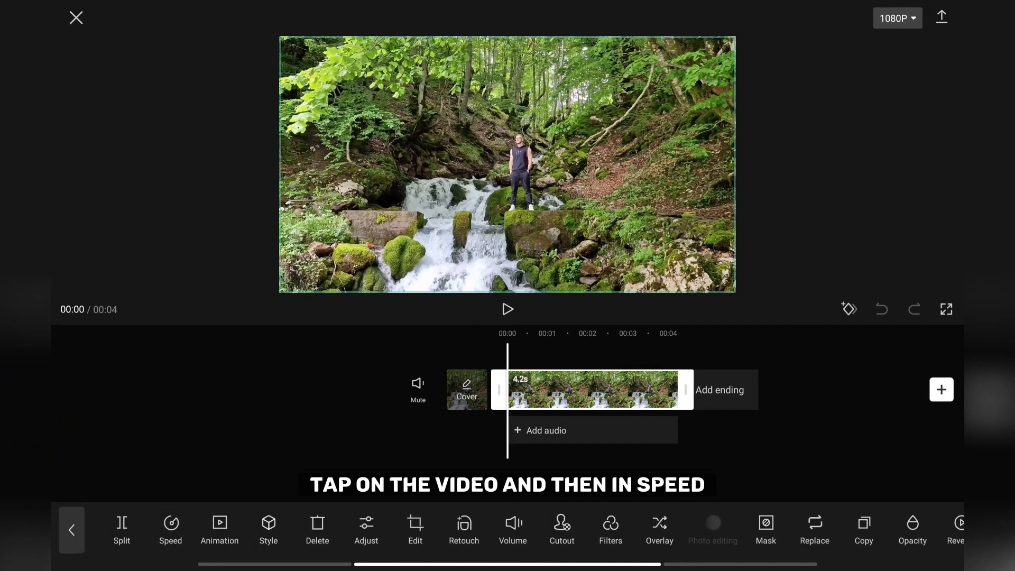
Slow the waterfall clip to a constant 0.5x, stretching it from 4.2 s to 8.5 s
{"action": "left_click", "coordinate": [170, 528]}
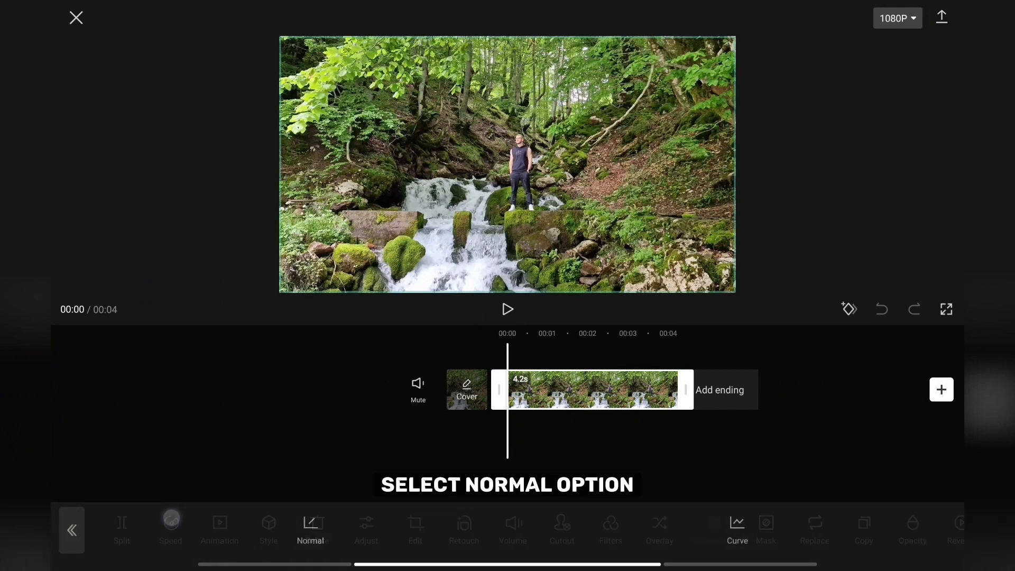
{"action": "left_click", "coordinate": [170, 528]}
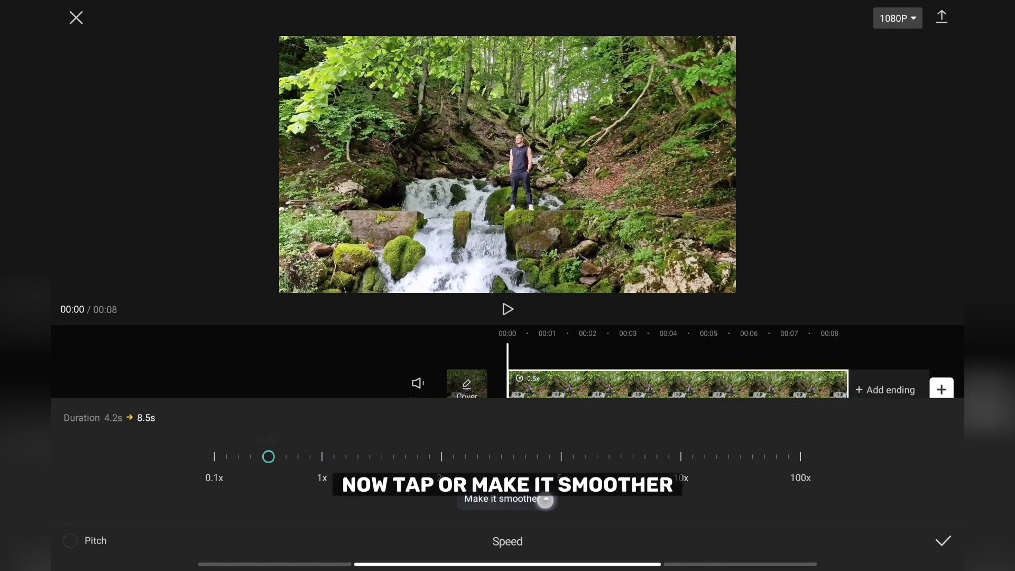
{"action": "left_click", "coordinate": [507, 498]}
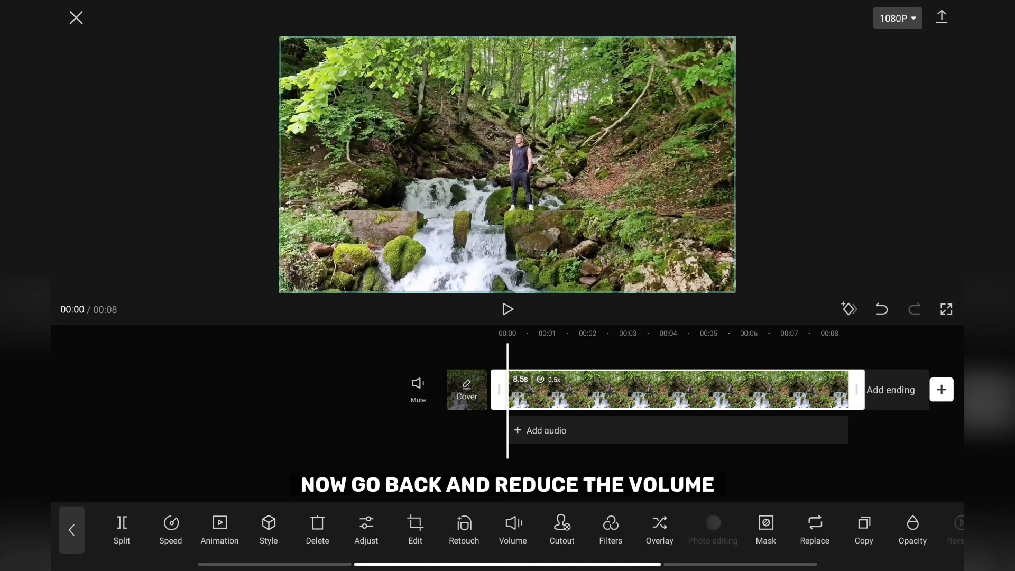
{"action": "left_click", "coordinate": [511, 528]}
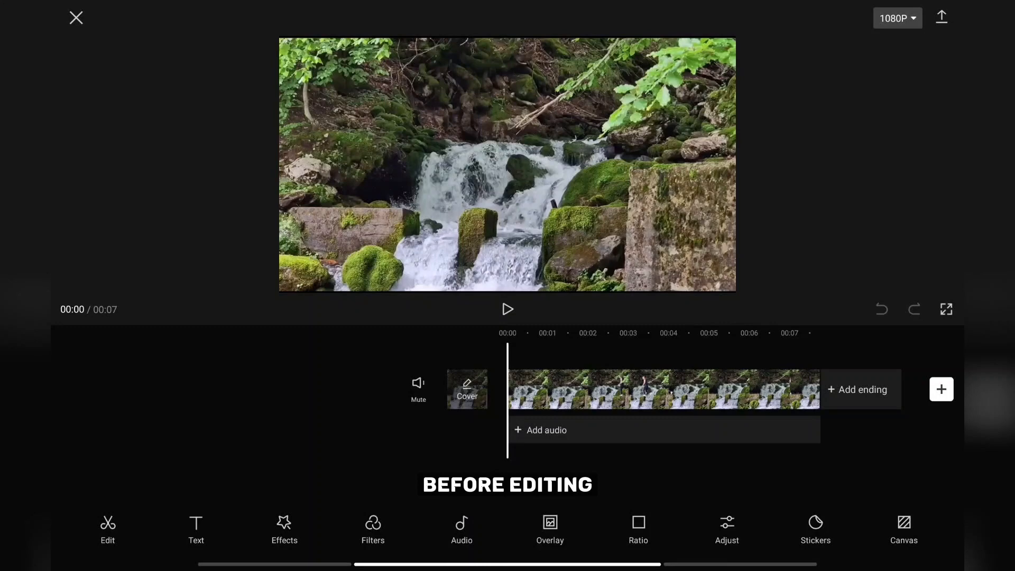
Play the 7-second waterfall clip, select it and bring up its Normal/Curve speed choices
{"action": "left_click", "coordinate": [508, 308]}
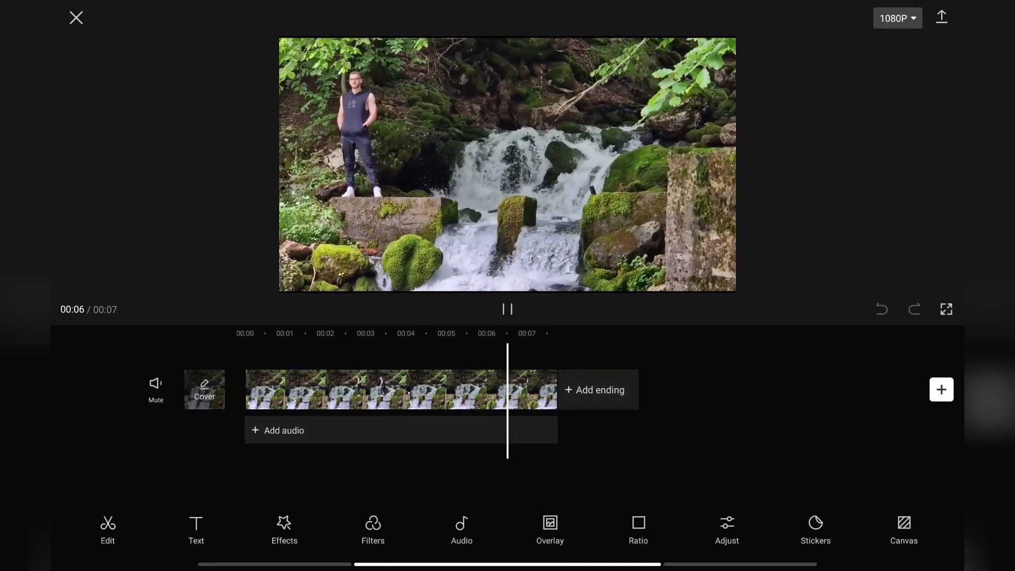
{"action": "left_click", "coordinate": [507, 309]}
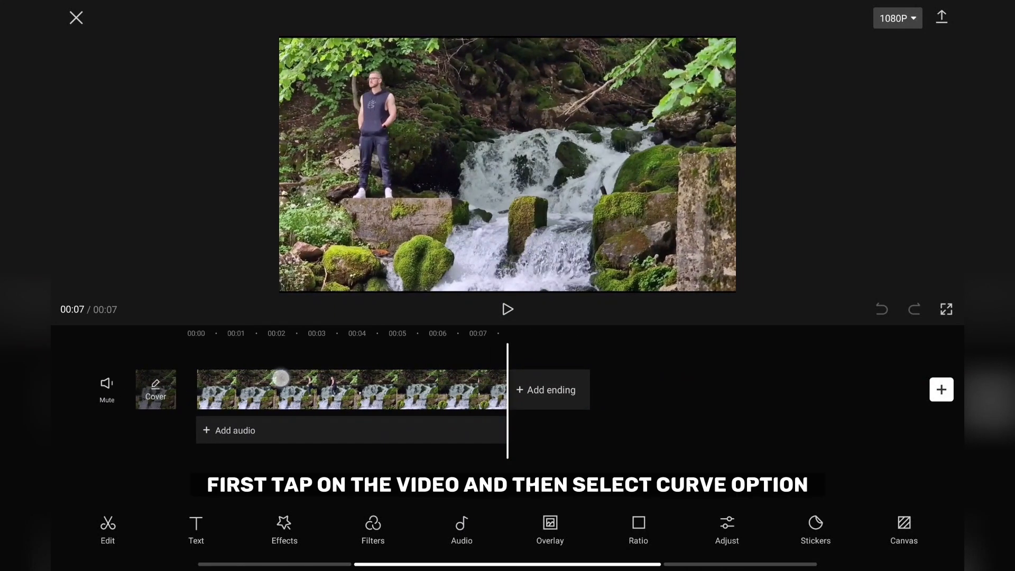
{"action": "left_click", "coordinate": [350, 389]}
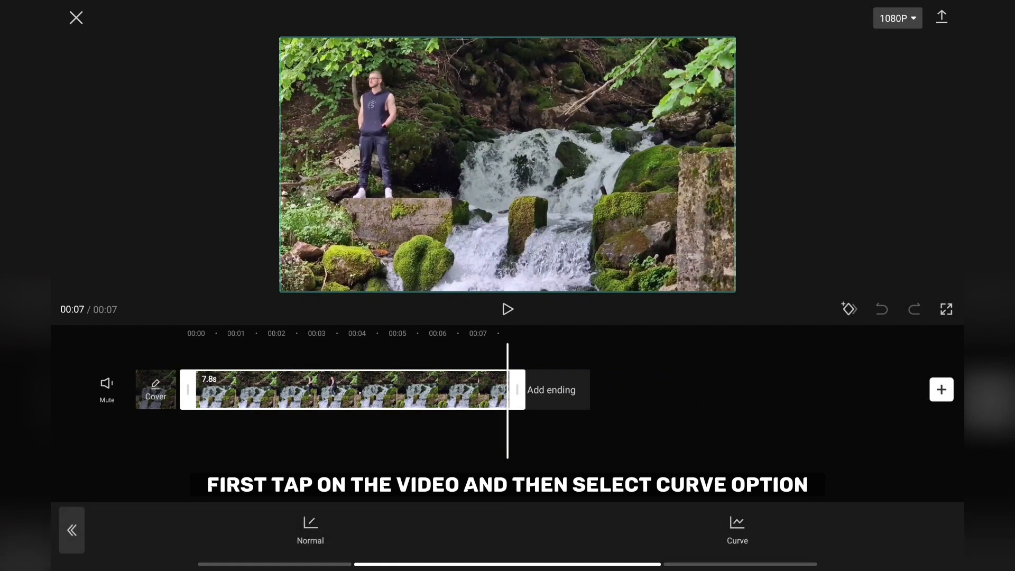
Shape a custom speed curve with a dip in the middle and preview the slowed playback
{"action": "left_click", "coordinate": [738, 530]}
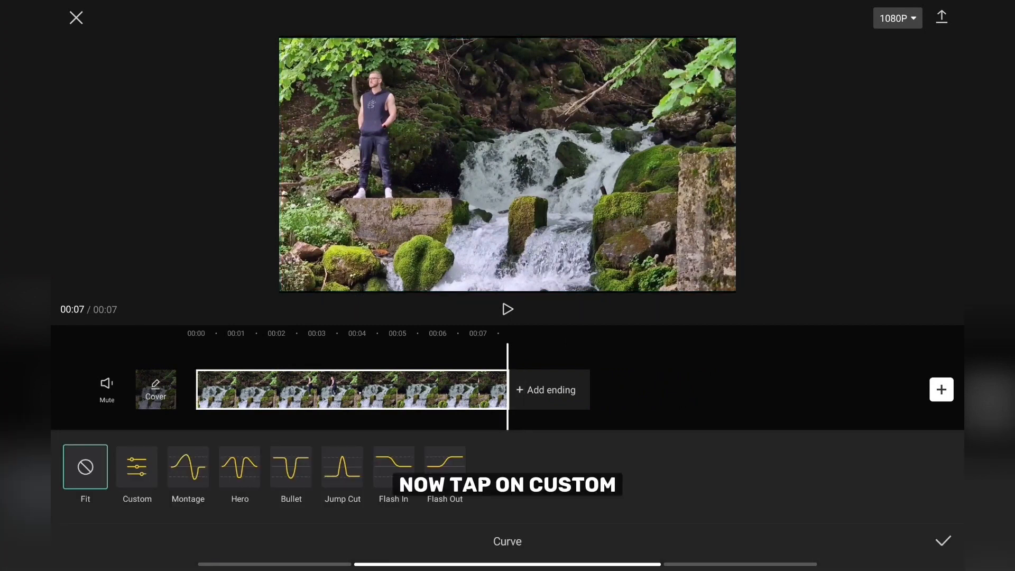
{"action": "left_click", "coordinate": [137, 473]}
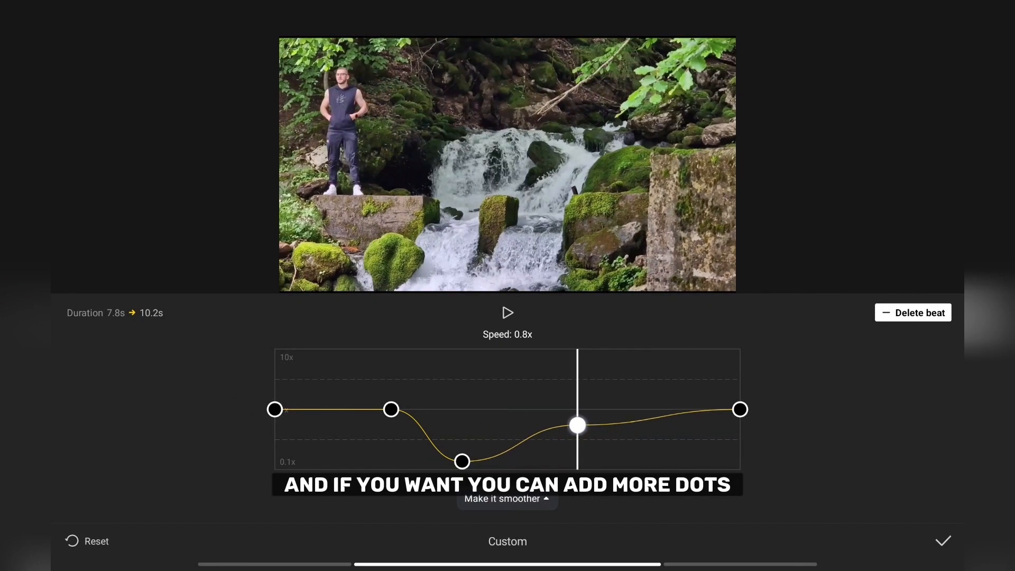
{"action": "left_click", "coordinate": [507, 313]}
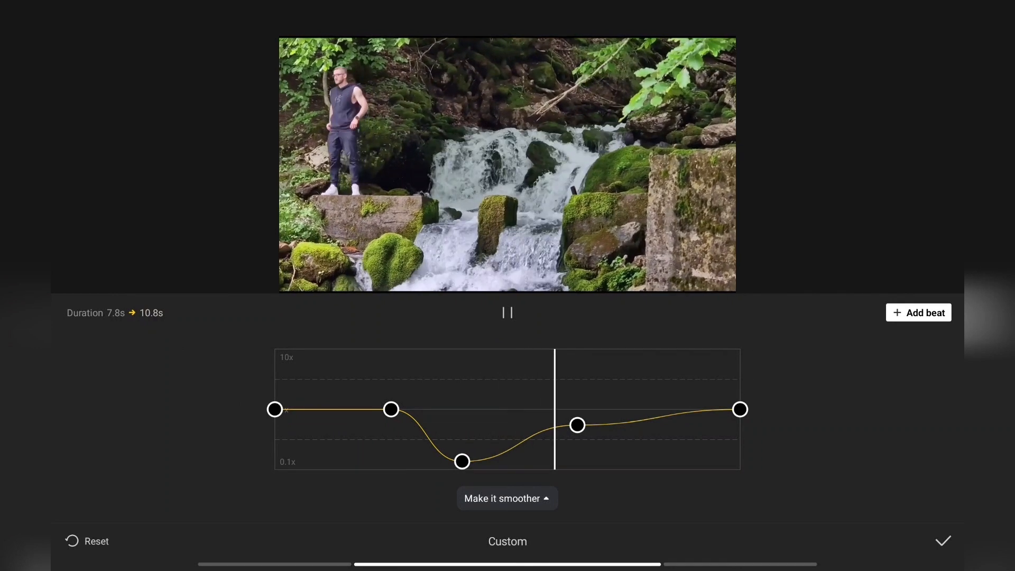
{"action": "left_click", "coordinate": [506, 313]}
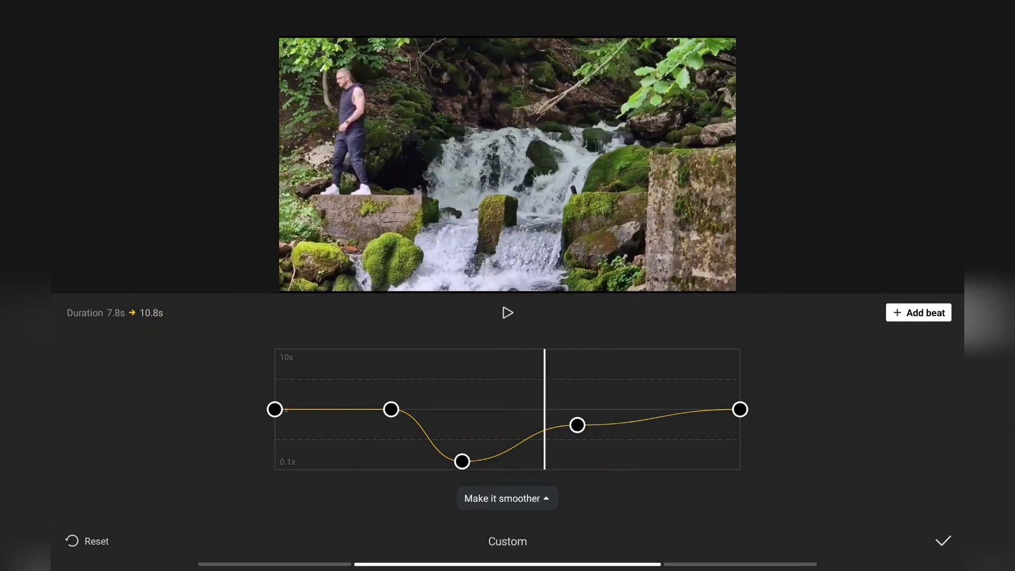
Add extra beat points to the curve and apply it, lengthening the clip to about 9.6 s
{"action": "left_click", "coordinate": [527, 425]}
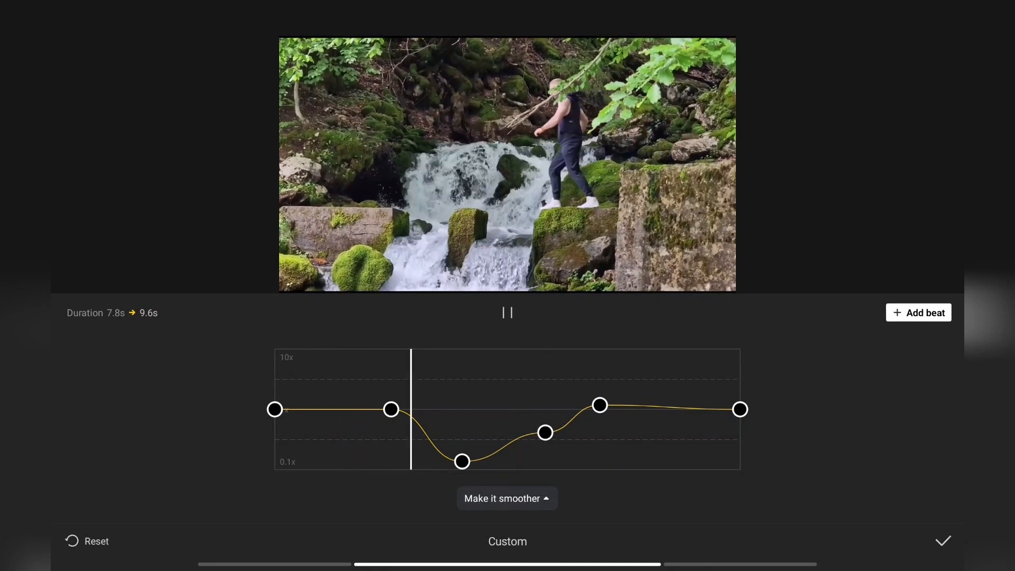
{"action": "left_click", "coordinate": [461, 463]}
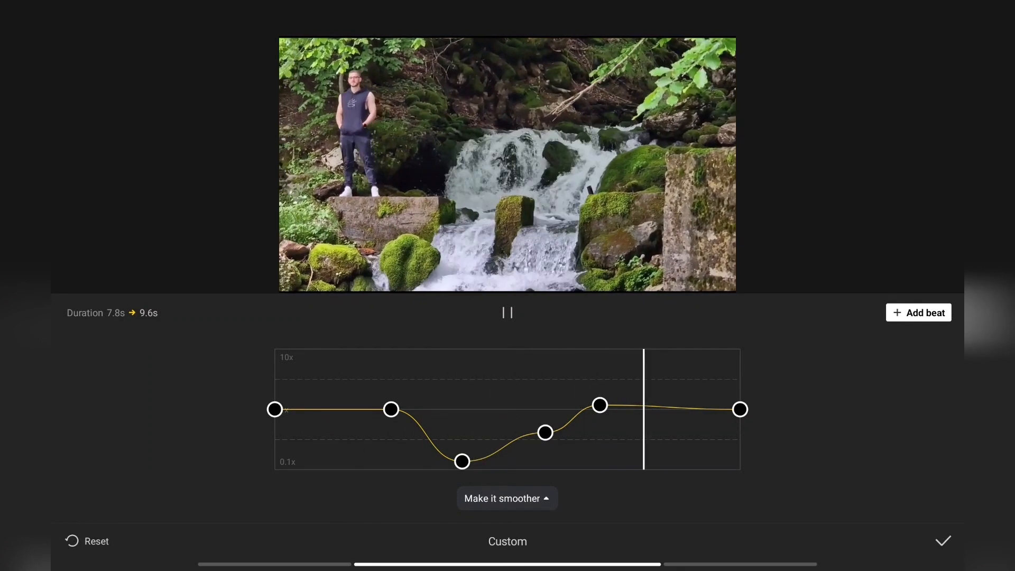
{"action": "left_click", "coordinate": [943, 540]}
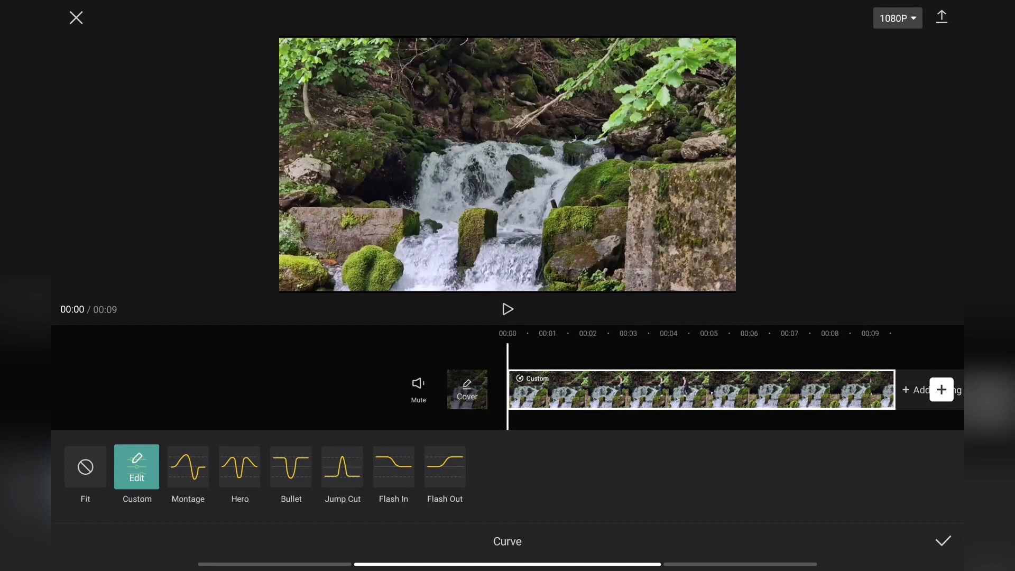
{"action": "left_click", "coordinate": [943, 541]}
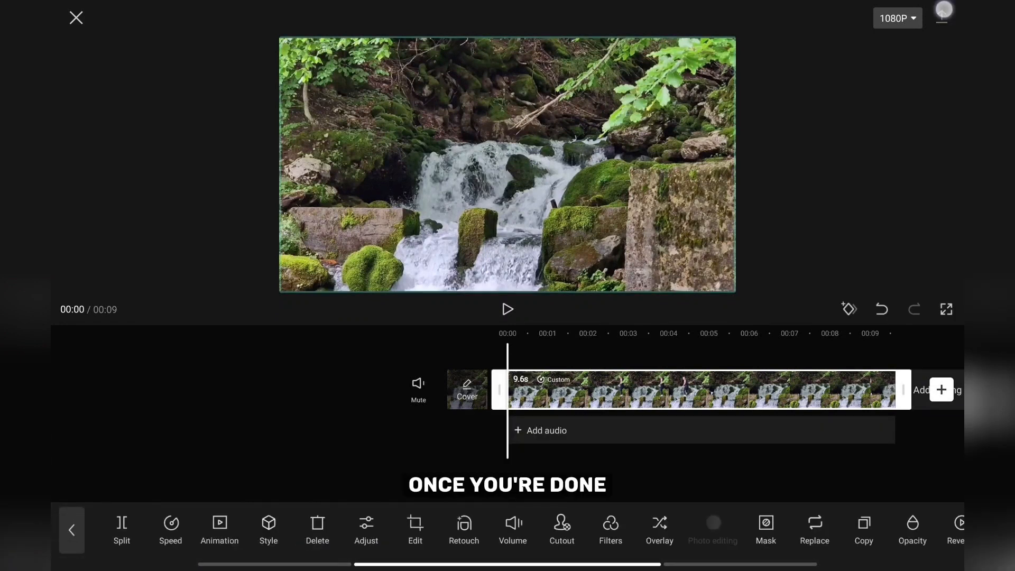